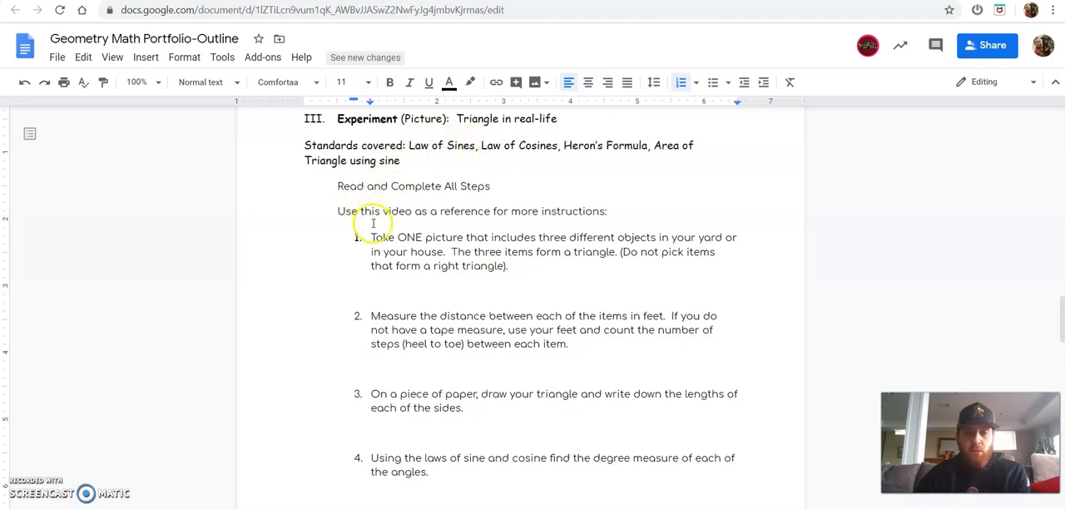
pyautogui.moveTo(564, 237)
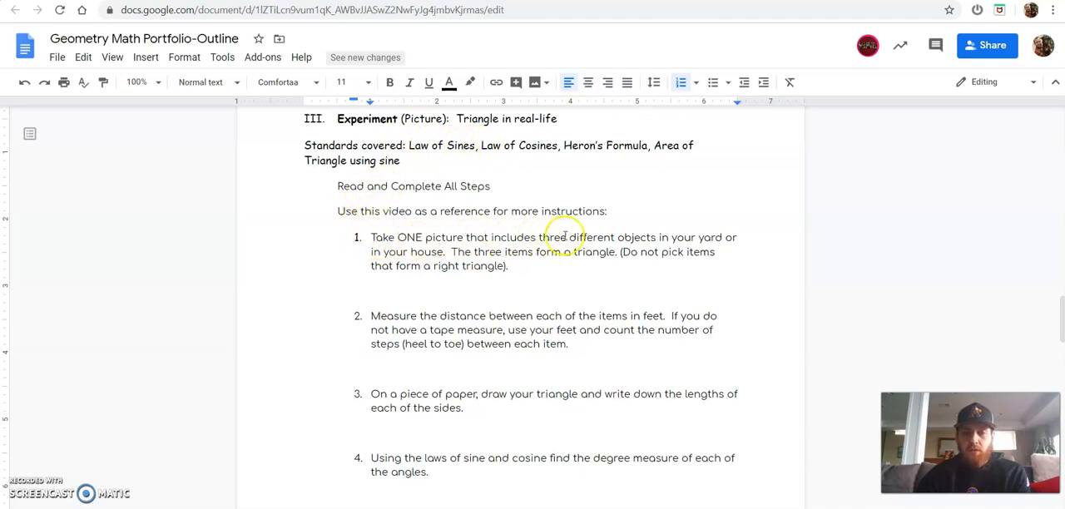
pyautogui.moveTo(453, 252)
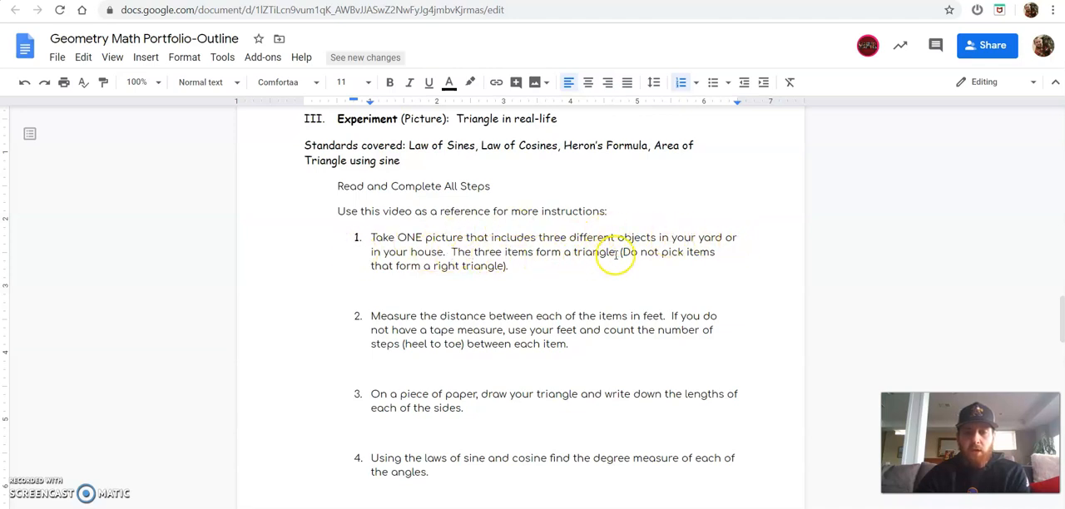
pyautogui.moveTo(349, 265)
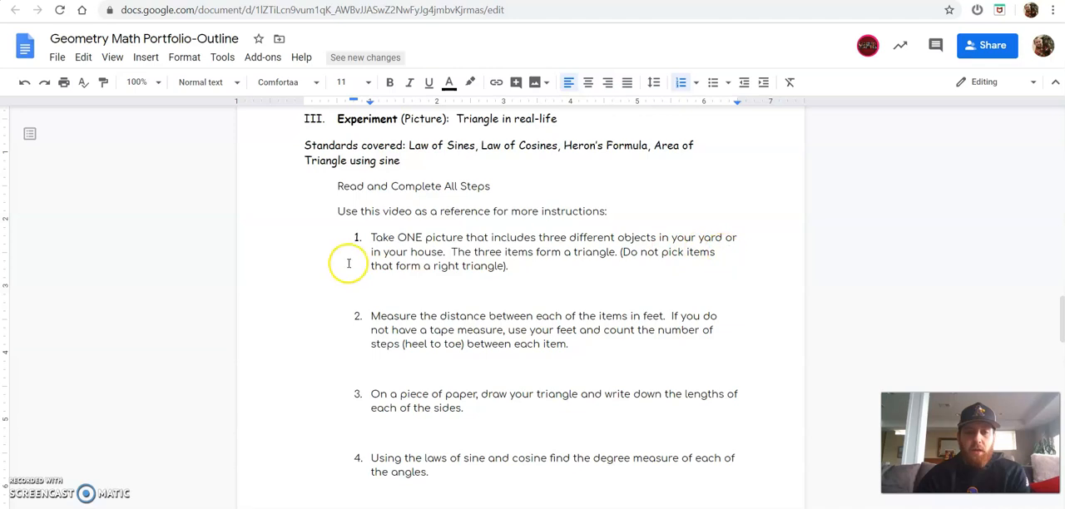
pyautogui.moveTo(519, 270)
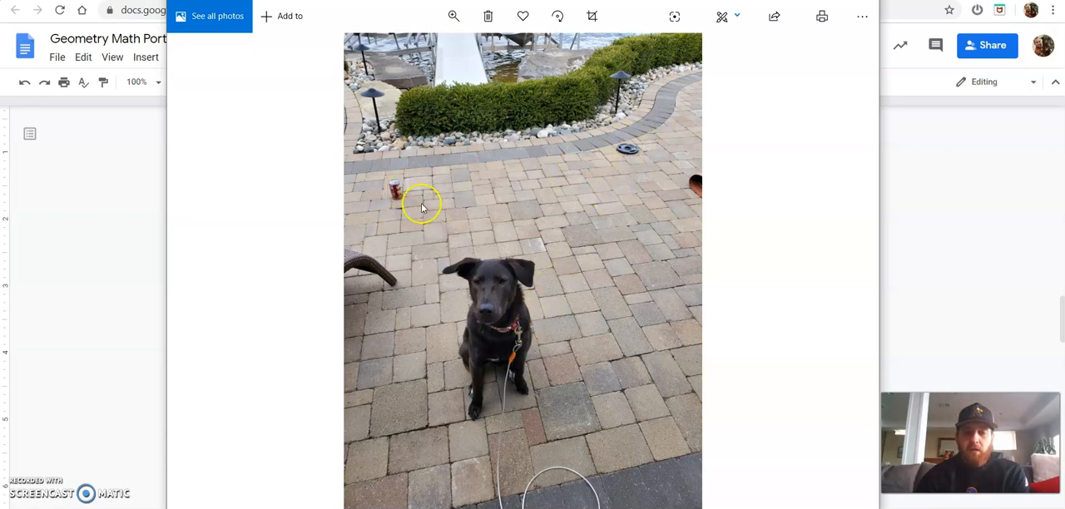
pyautogui.moveTo(629, 185)
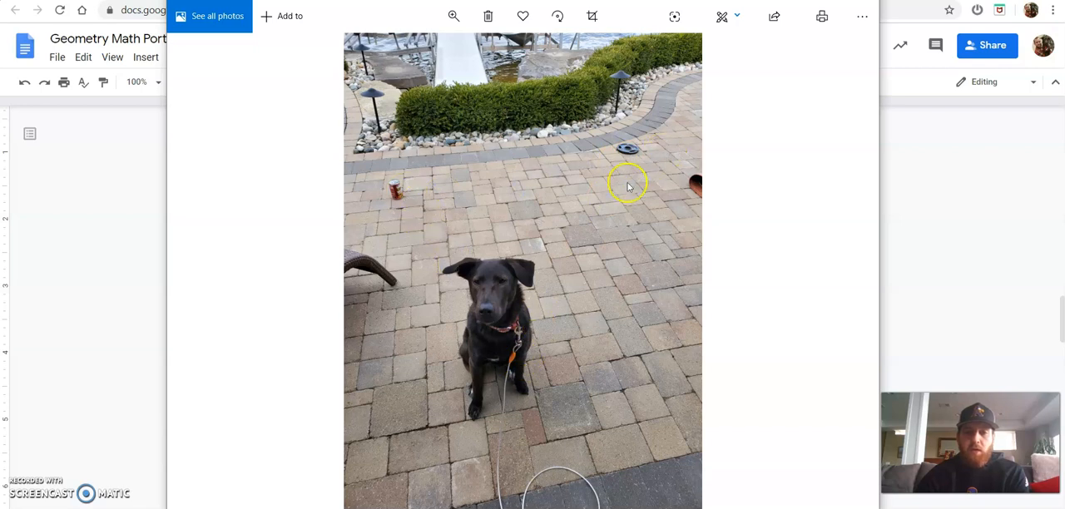
pyautogui.moveTo(503, 363)
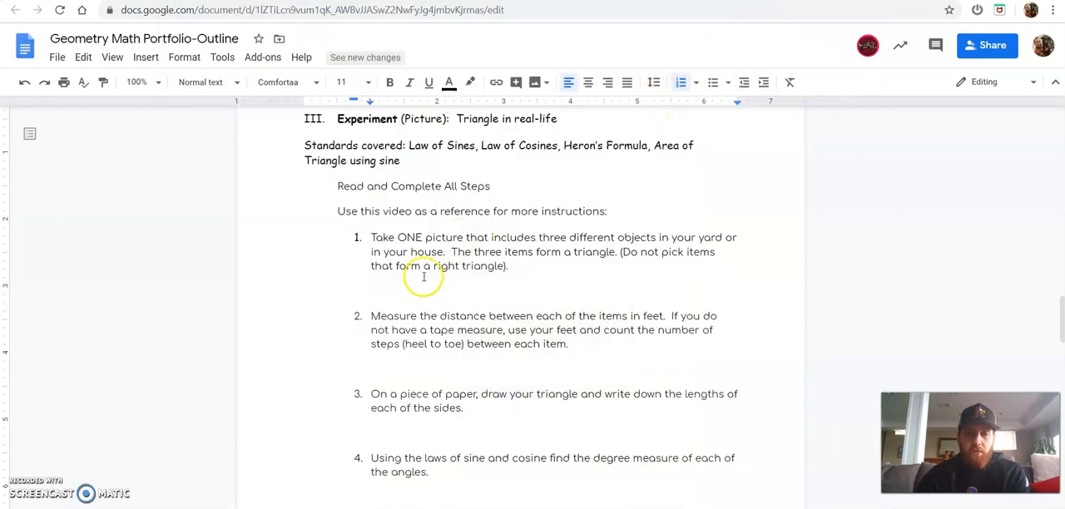
pyautogui.moveTo(496, 320)
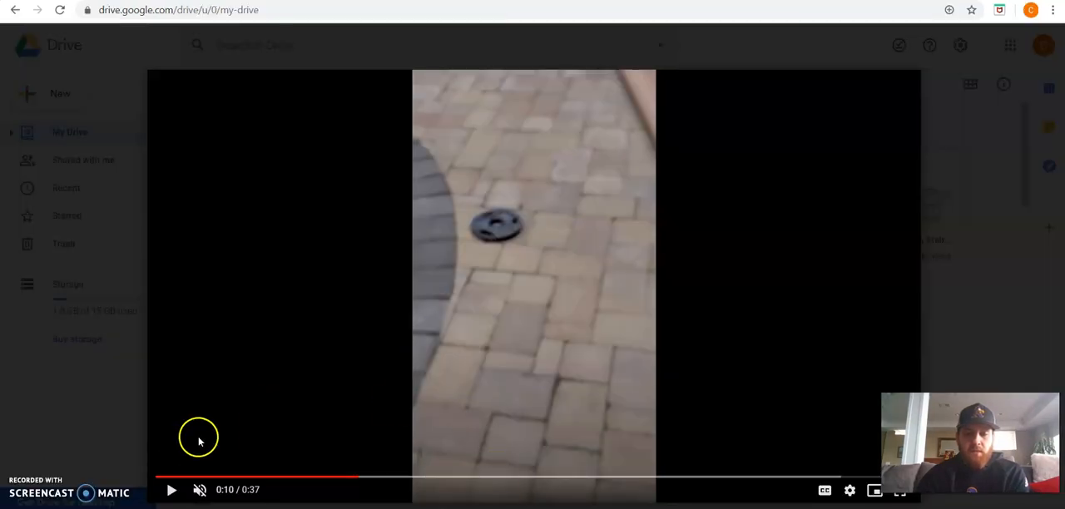
# Play the linked patio measuring video in the Google Drive preview
pyautogui.click(171, 490)
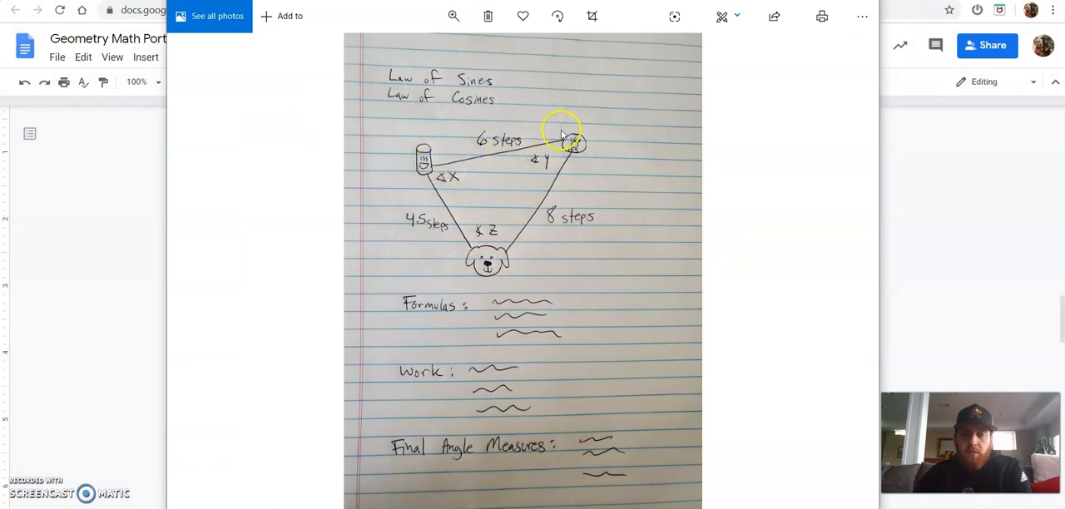
pyautogui.moveTo(492, 260)
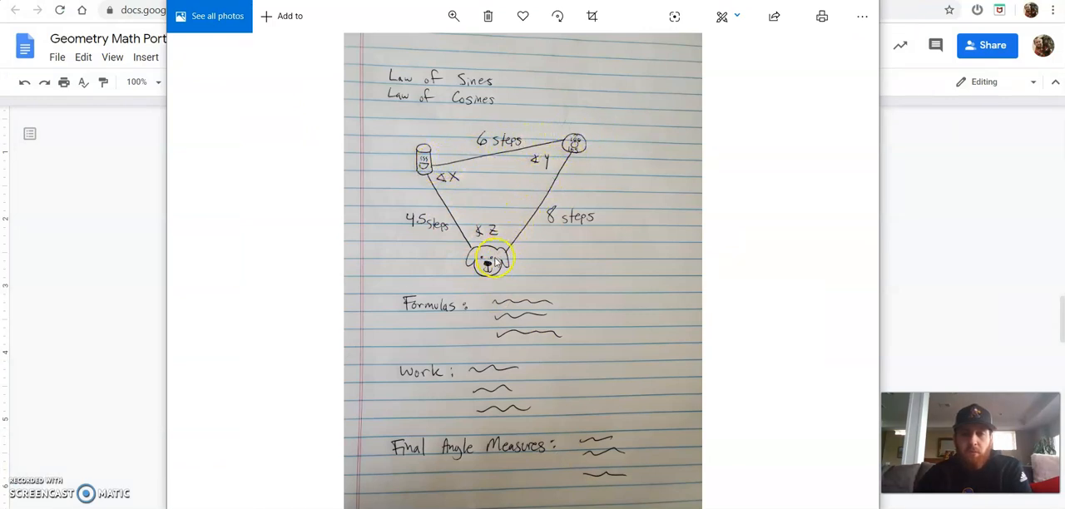
pyautogui.moveTo(558, 136)
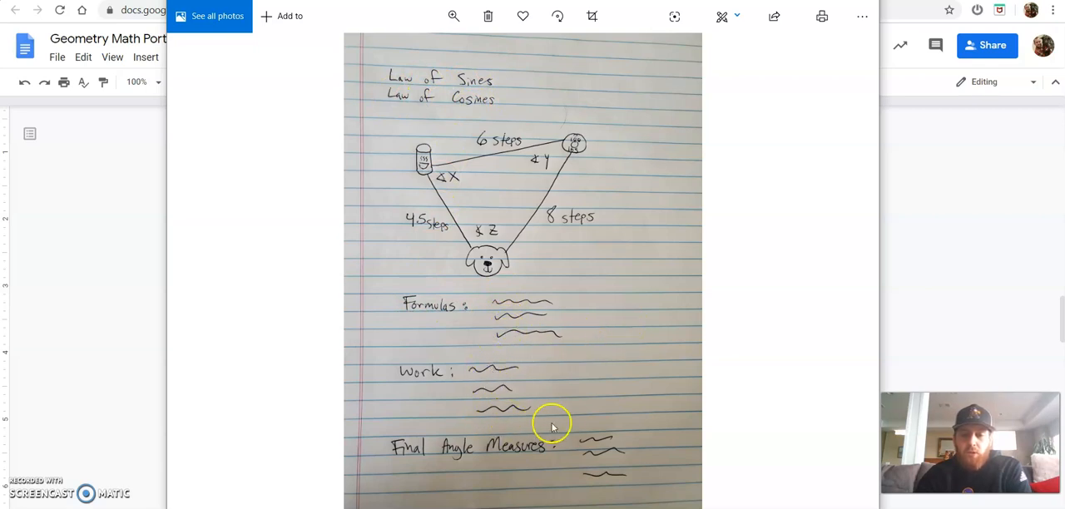
pyautogui.moveTo(430, 183)
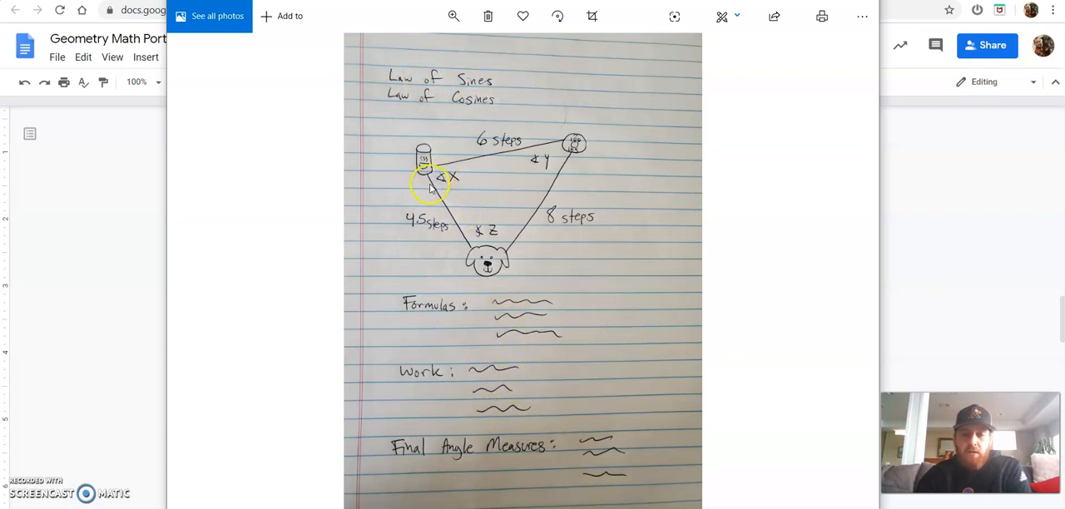
pyautogui.moveTo(473, 227)
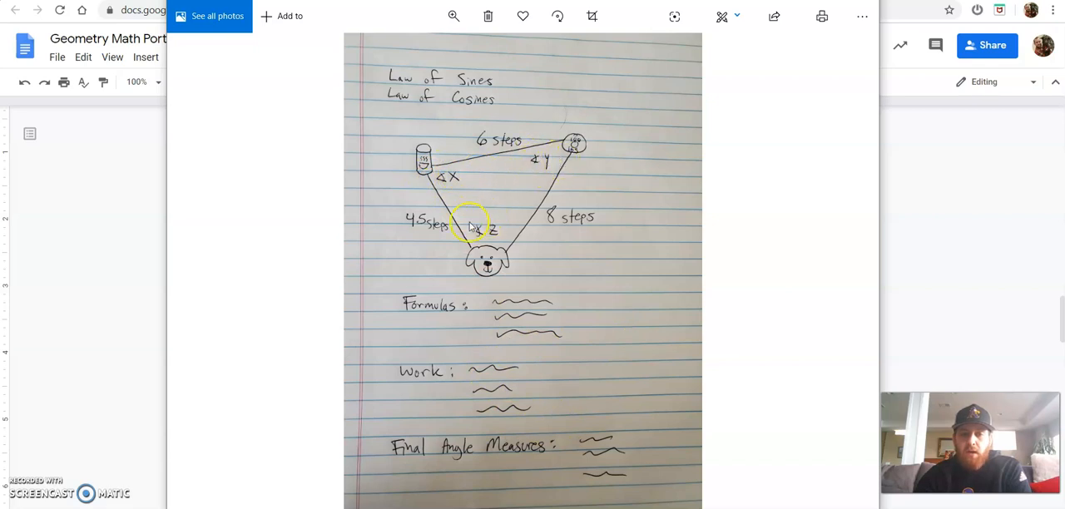
pyautogui.moveTo(470, 102)
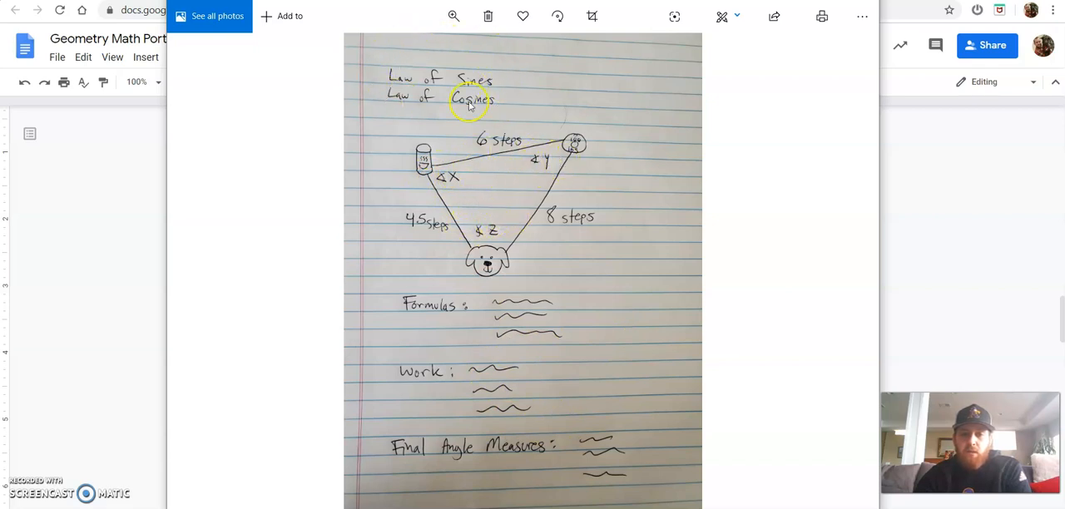
pyautogui.moveTo(374, 439)
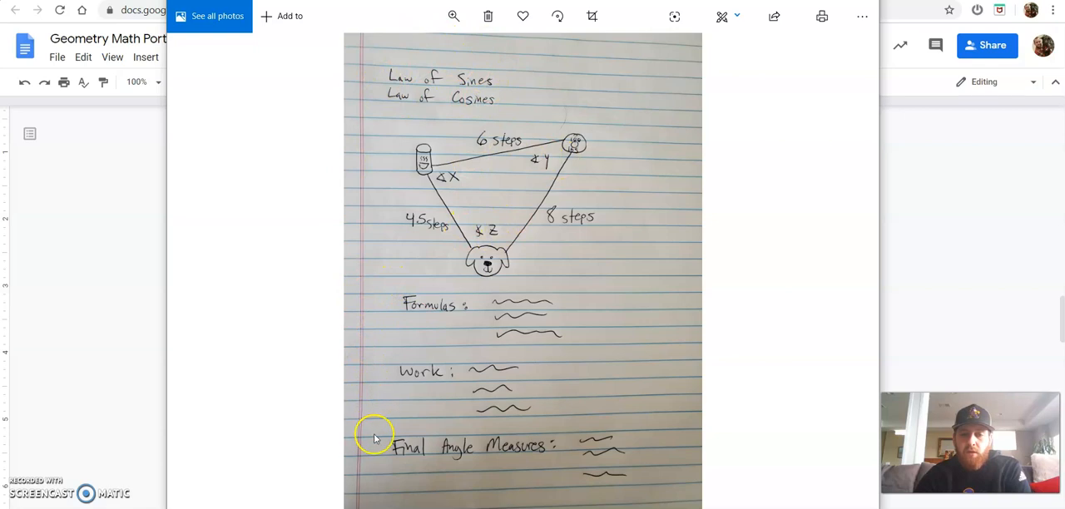
pyautogui.moveTo(566, 469)
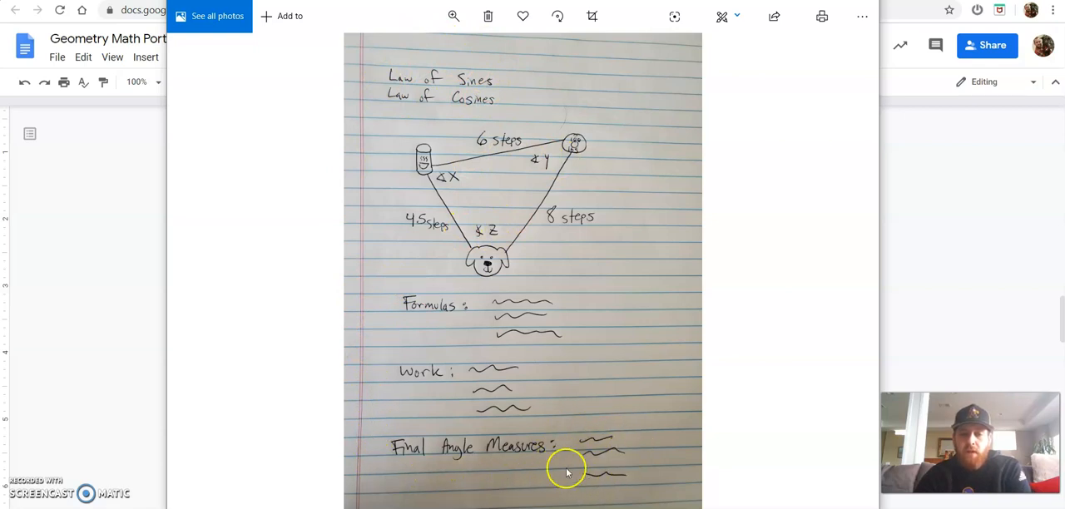
pyautogui.moveTo(736, 133)
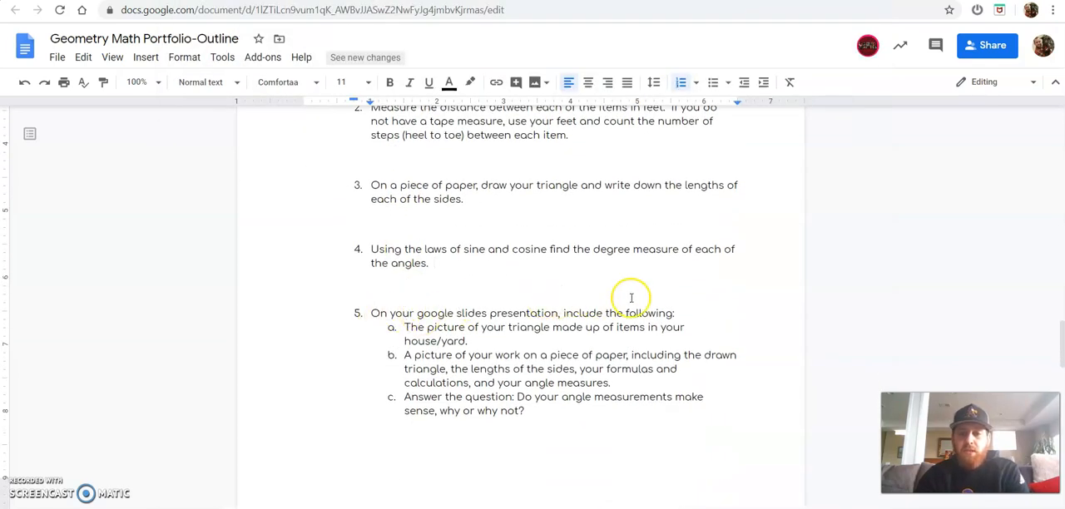
pyautogui.moveTo(373, 315)
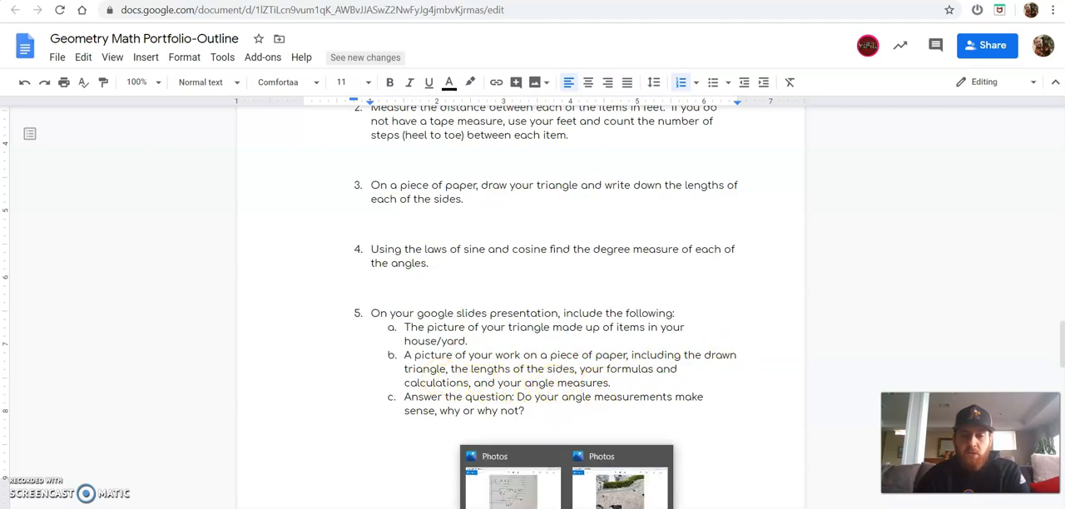
# Reopen the hand-drawn triangle sketch photo with Law of Sines and Cosines notes
pyautogui.click(512, 486)
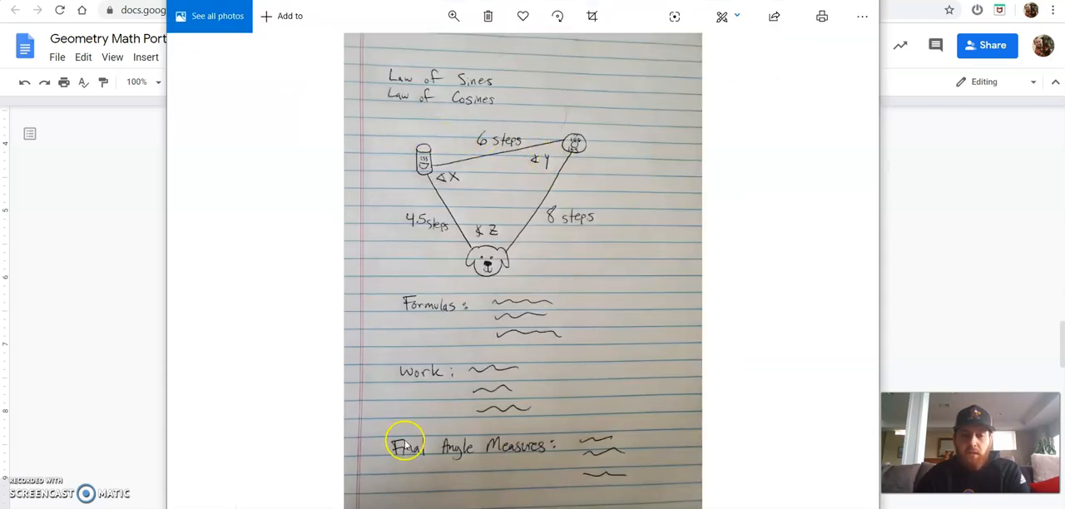